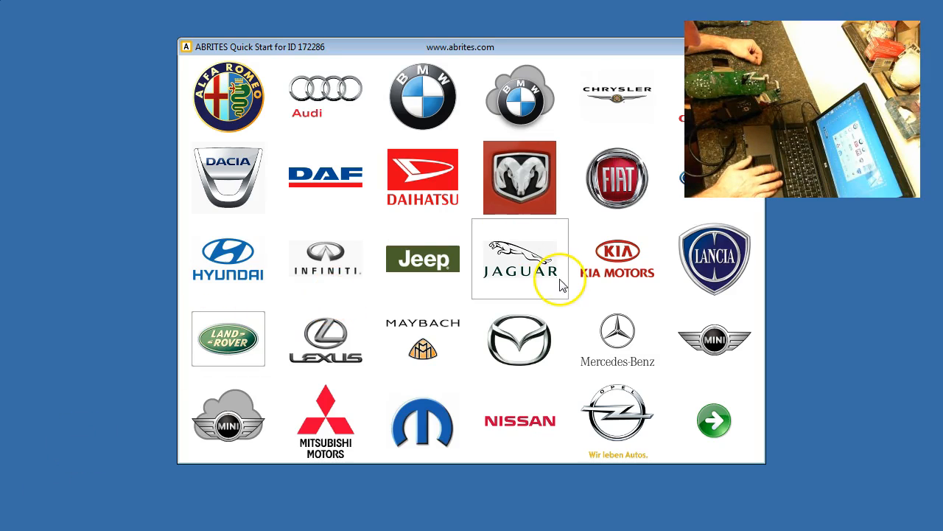
- Go to the next Quick Start page and launch the ABPROG EEPROM chip programmer
left_click(713, 420)
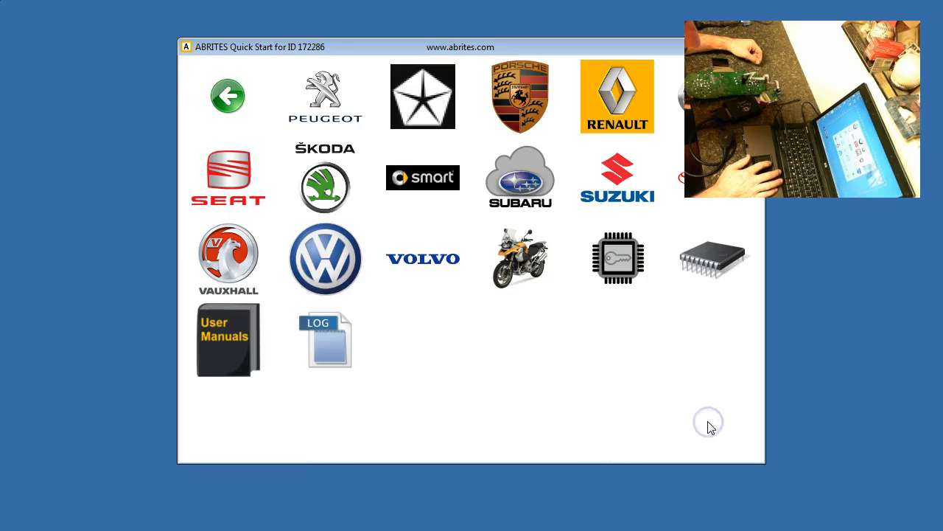
mouse_move(713, 258)
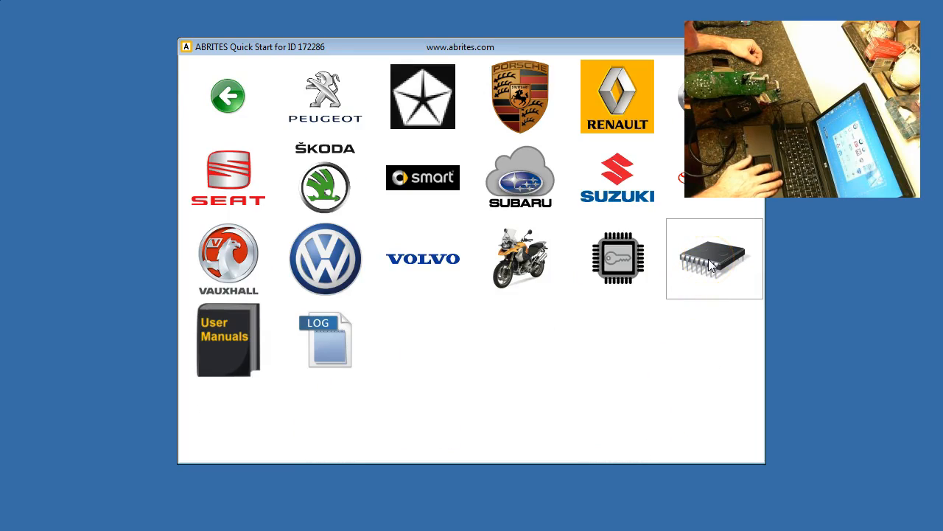
left_click(714, 258)
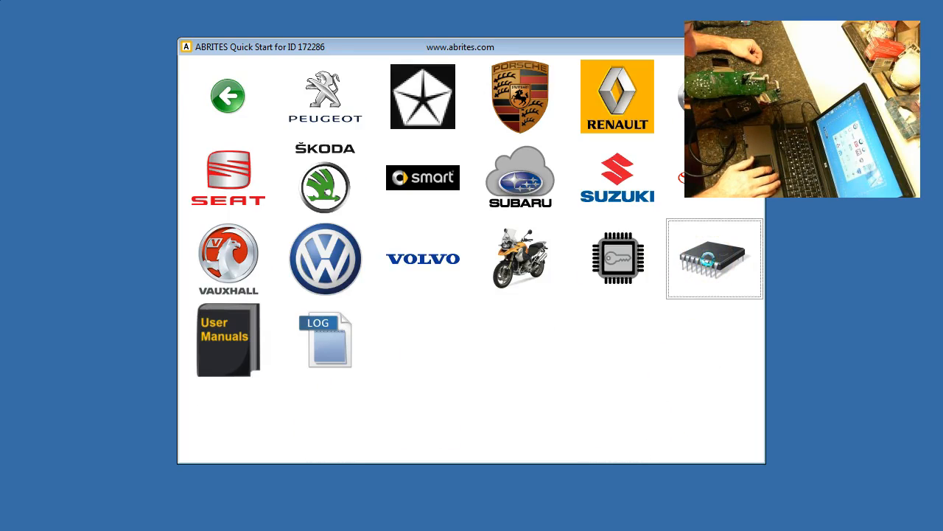
left_click(714, 258)
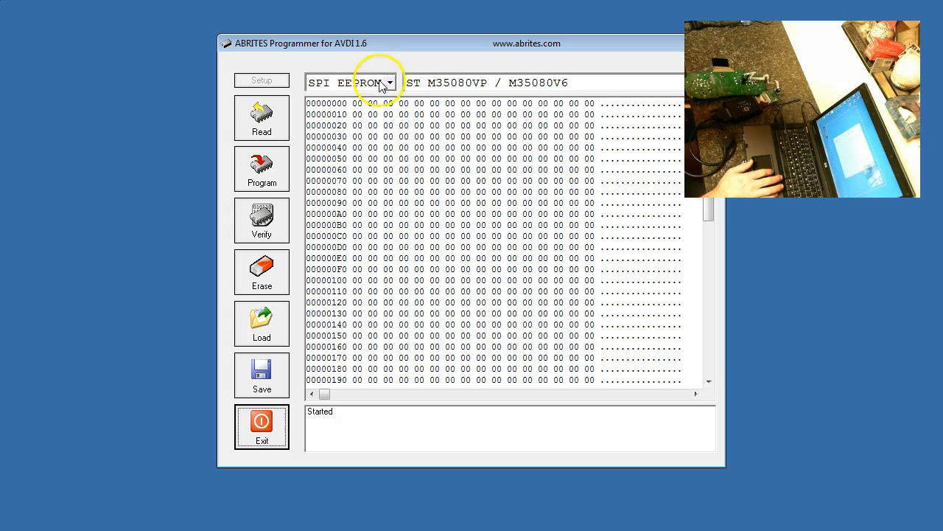
- Select I2C EEPROM as the memory type and 24C64 as the chip model
left_click(389, 83)
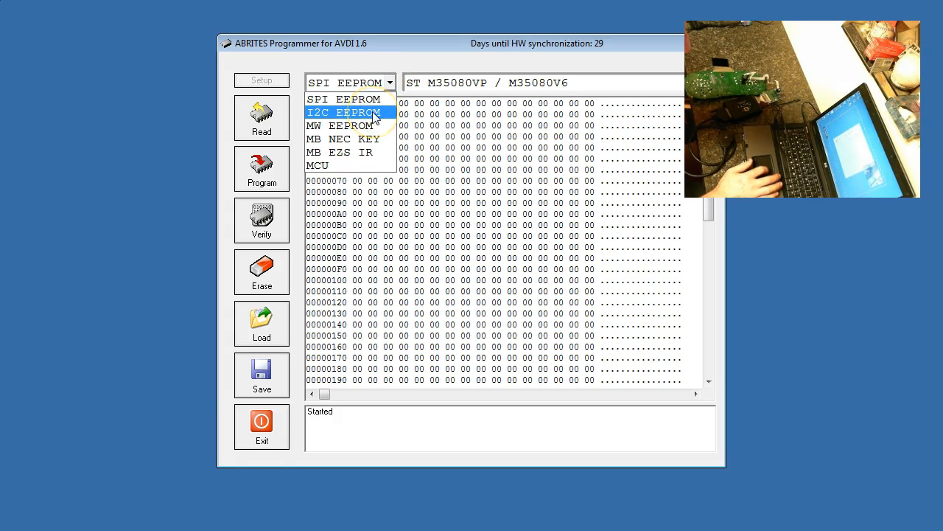
left_click(339, 112)
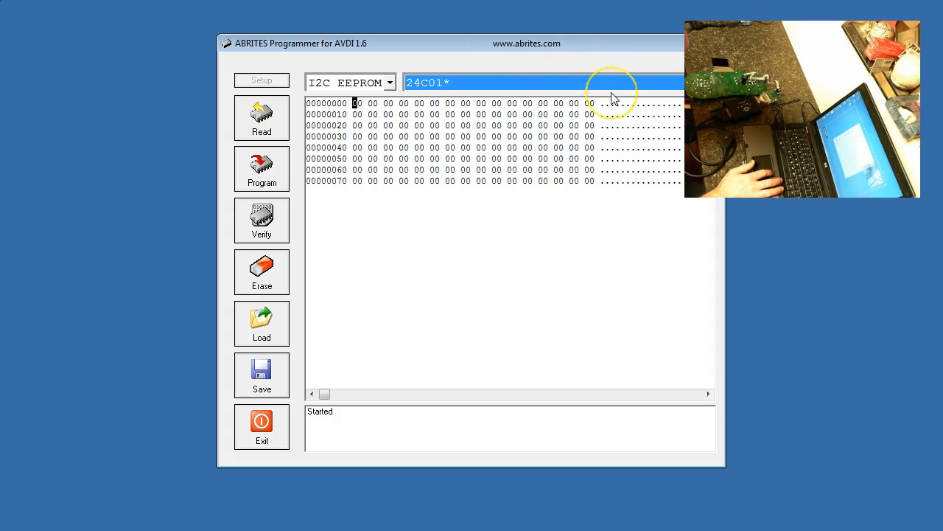
mouse_move(625, 51)
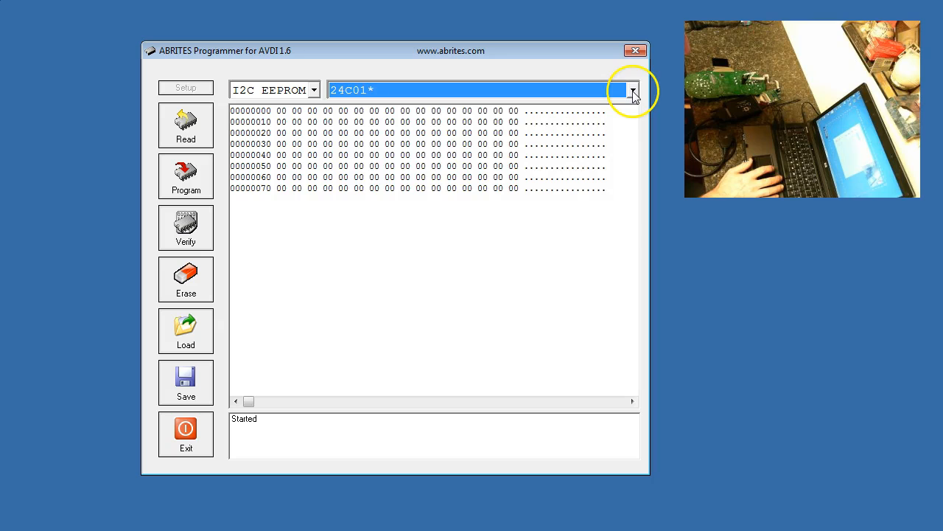
left_click(633, 90)
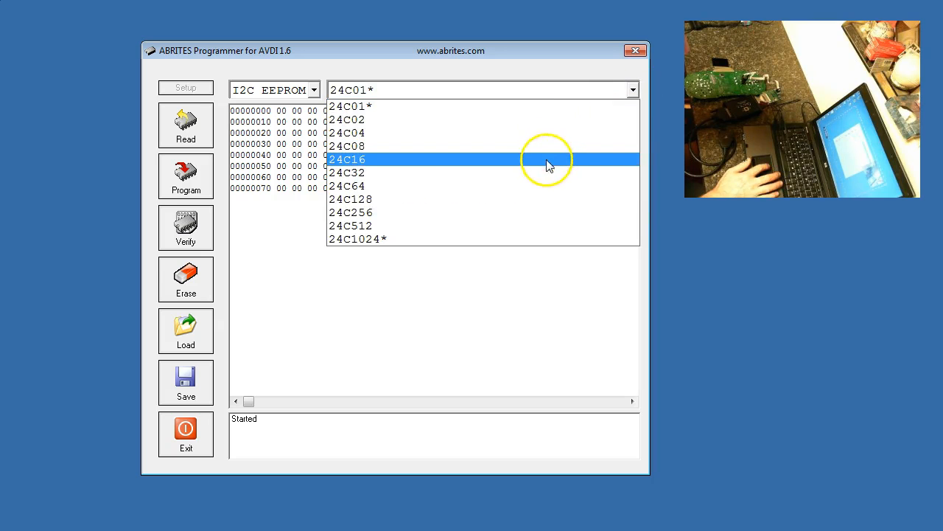
left_click(346, 186)
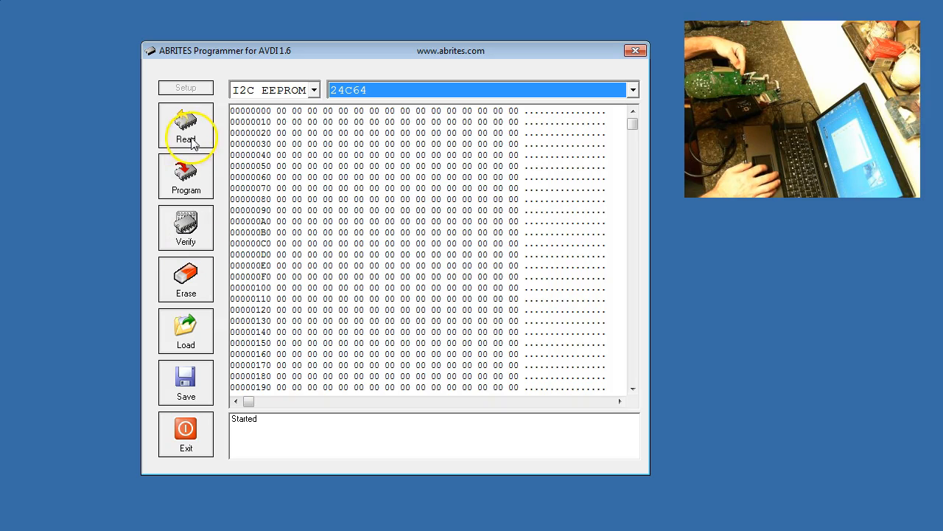
- Read the 24C64 chip, retrying after the first read error until it succeeds
left_click(186, 130)
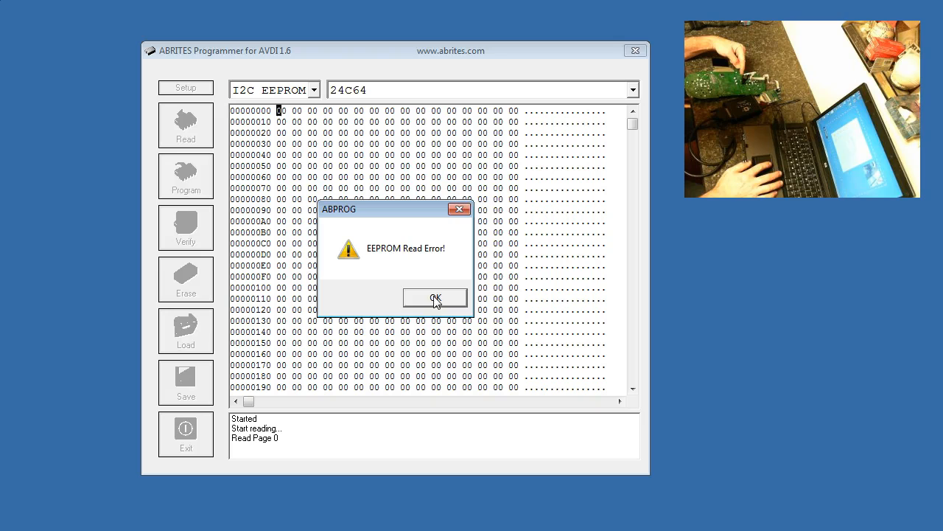
left_click(434, 298)
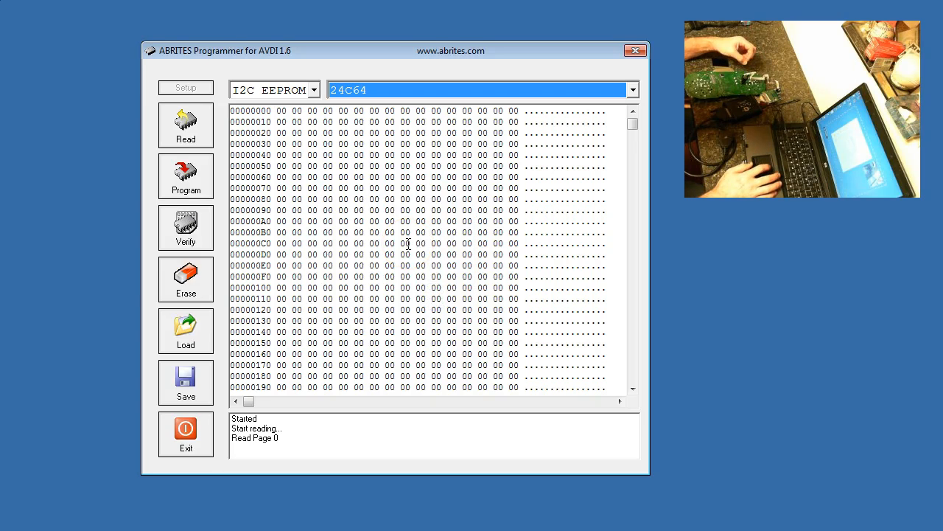
left_click(186, 124)
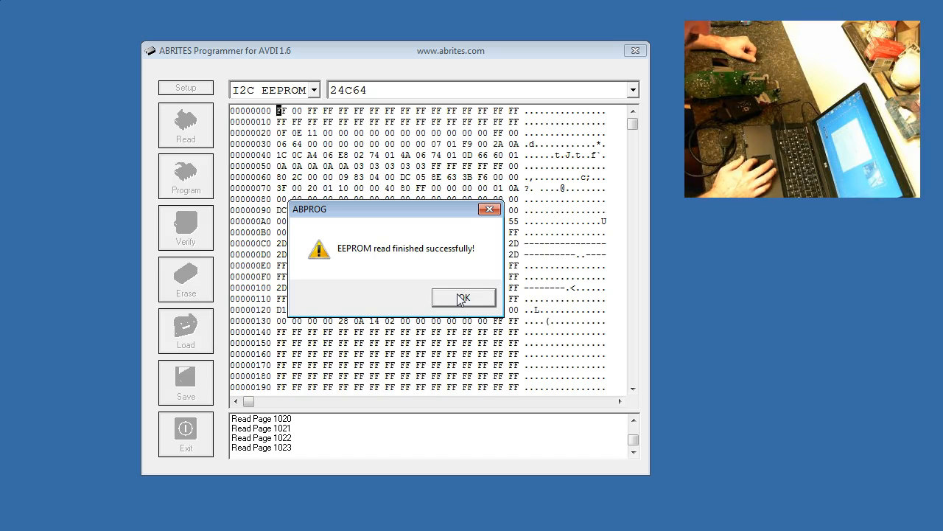
left_click(463, 298)
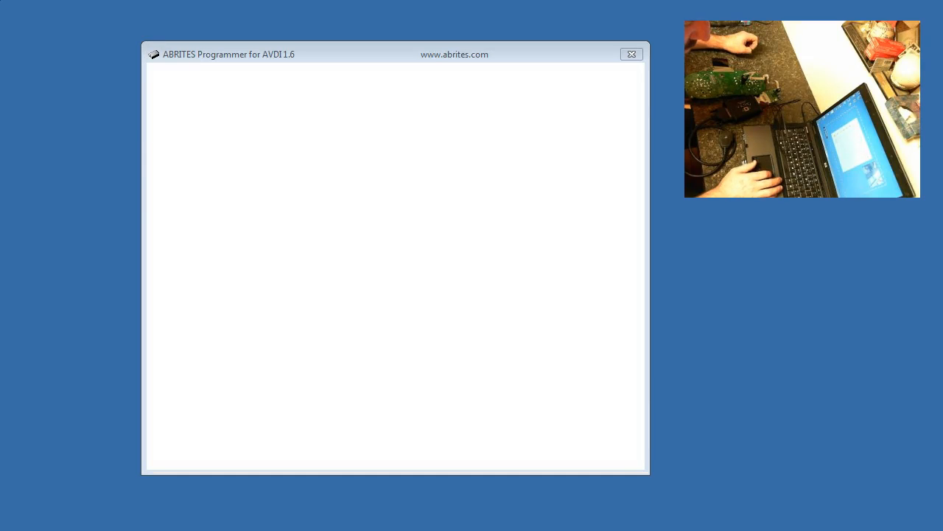
- Save the read 24C64 dump to Documents as the BIN file necavdibin10
left_click(186, 383)
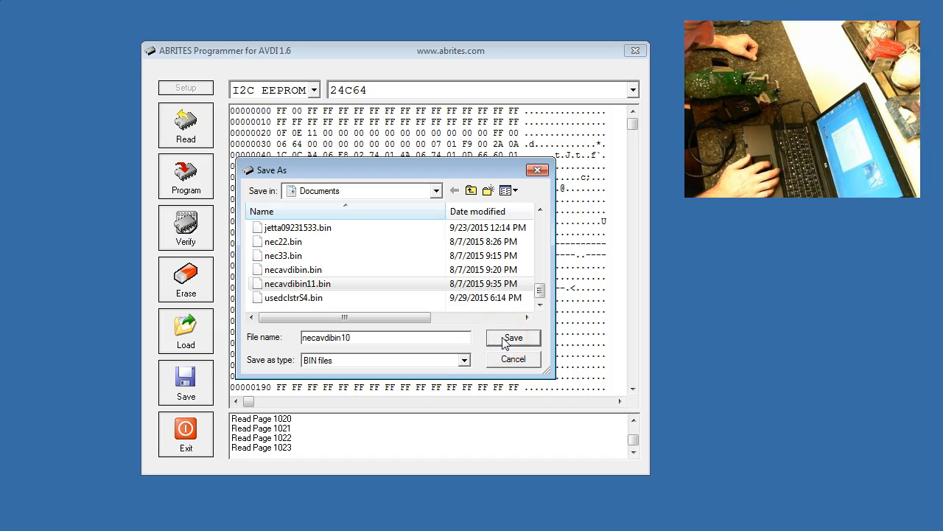
left_click(513, 337)
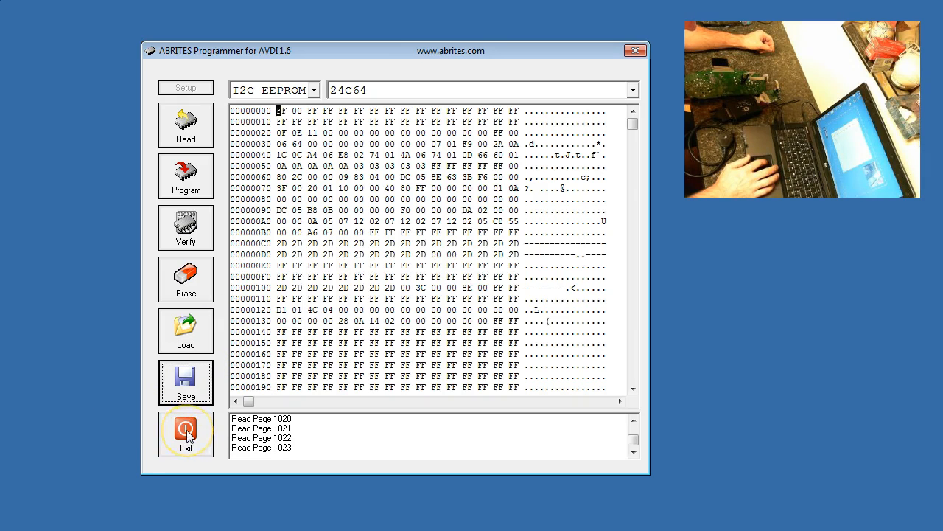
- Exit ABPROG and open the Instrument special function in VW/Audi/Seat/Skoda diagnostics
left_click(186, 434)
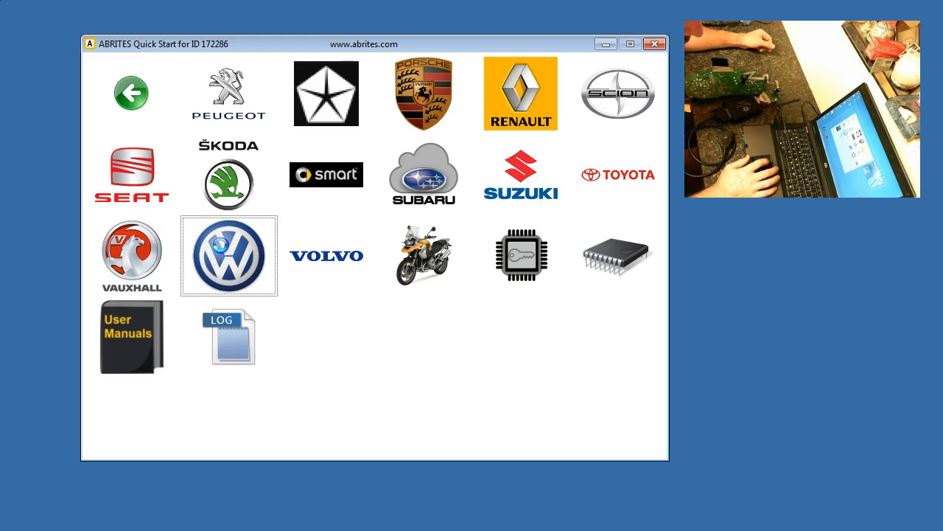
left_click(228, 256)
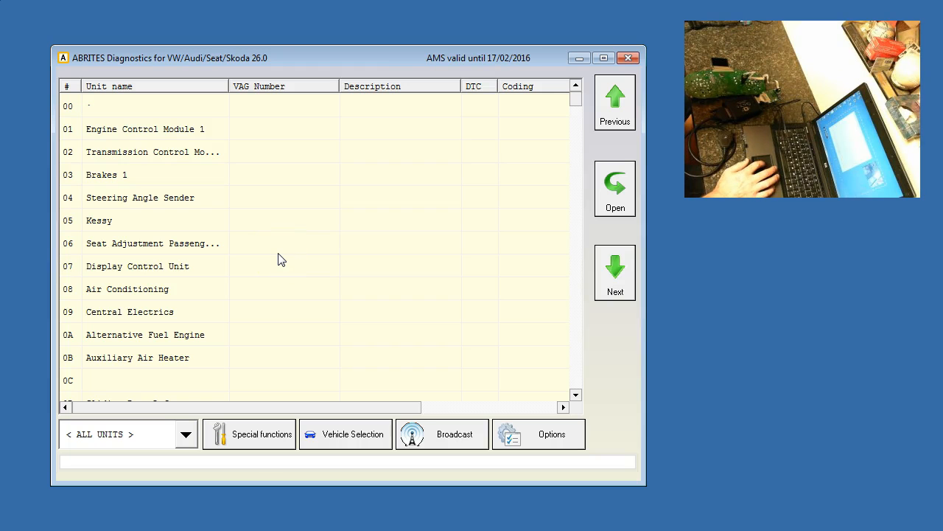
left_click(259, 433)
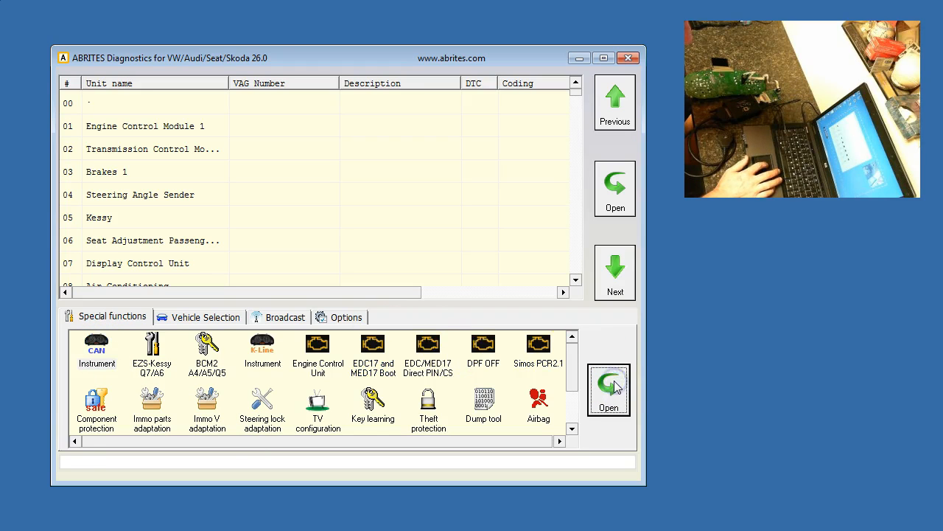
left_click(609, 389)
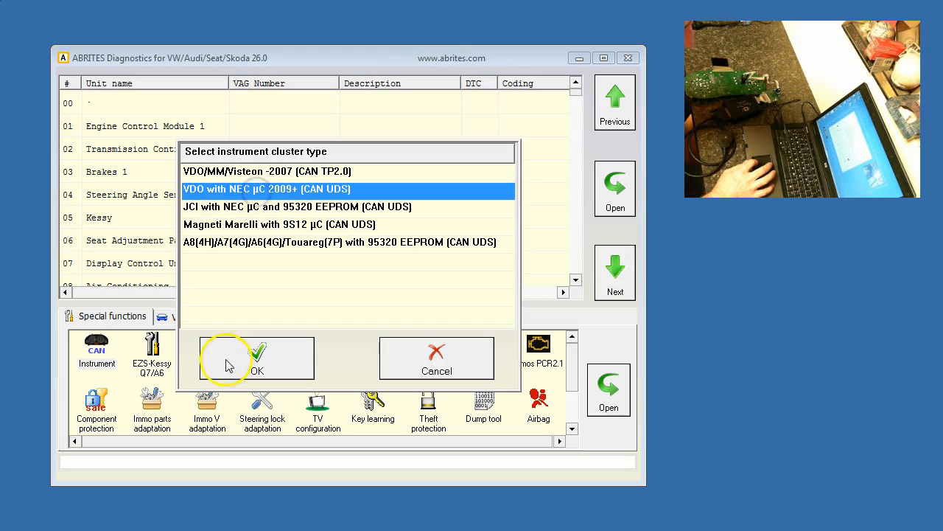
- Confirm the VDO NEC µC 2009+ cluster type and start loading a ConfData 24C32/24C64 dump
left_click(256, 358)
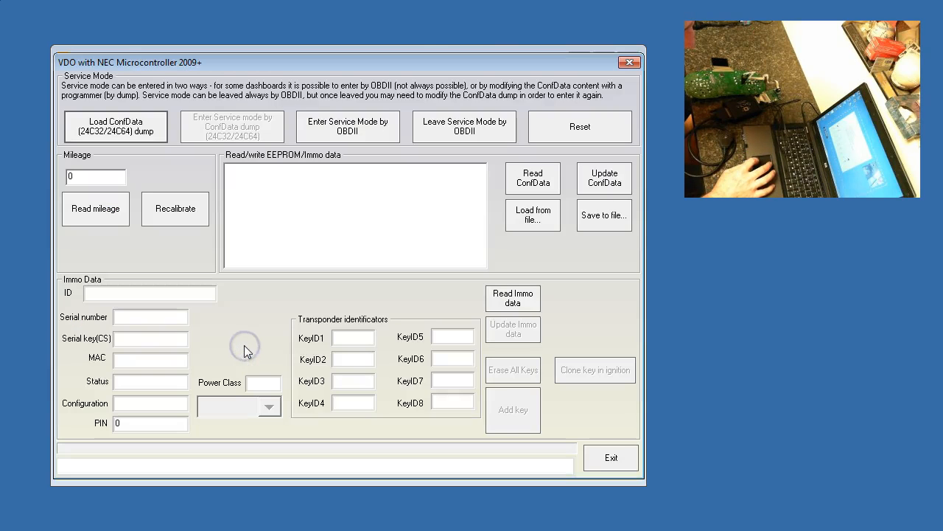
mouse_move(209, 177)
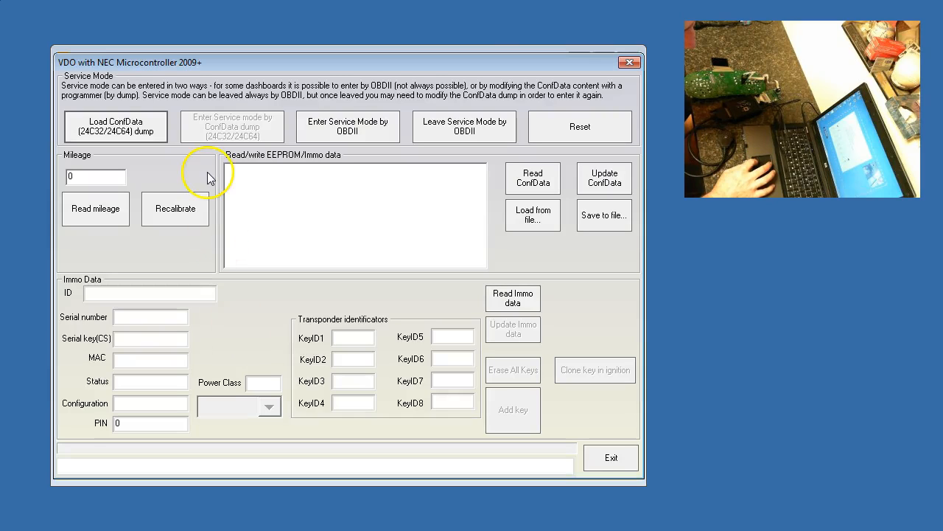
mouse_move(162, 168)
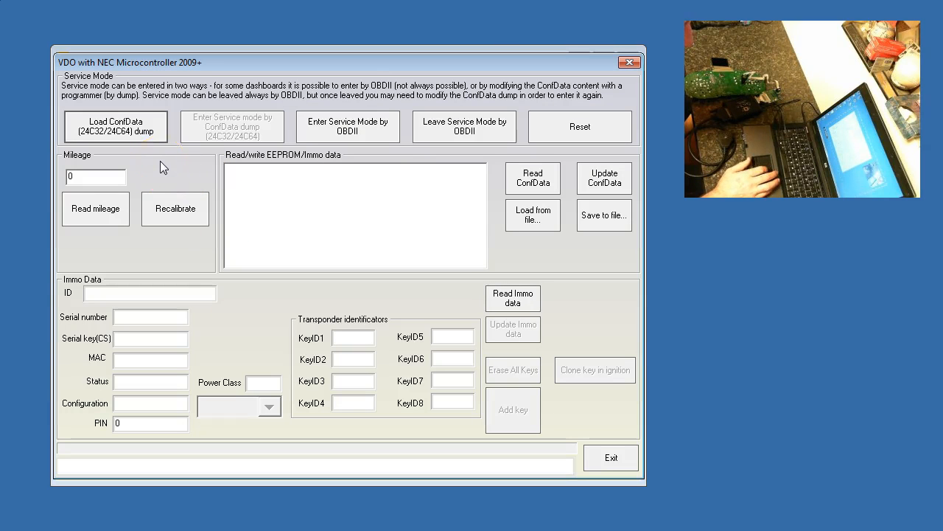
left_click(114, 126)
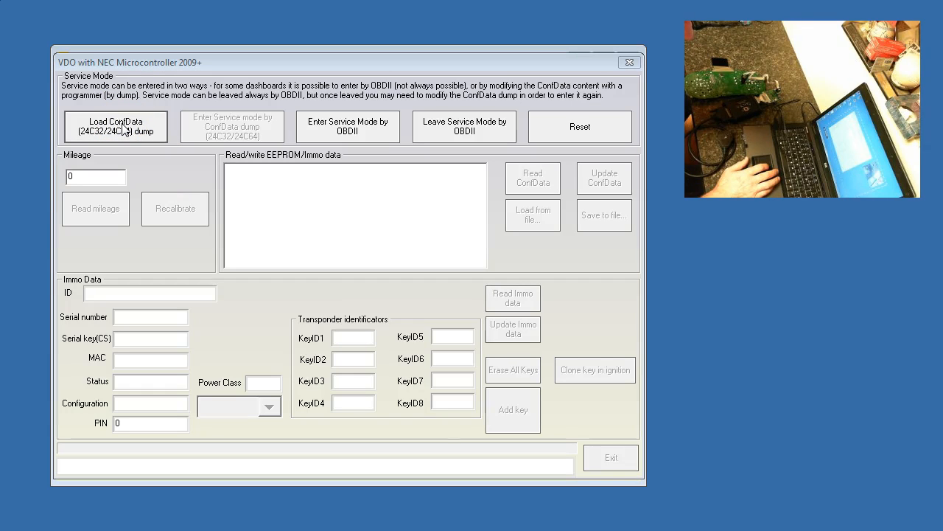
left_click(115, 127)
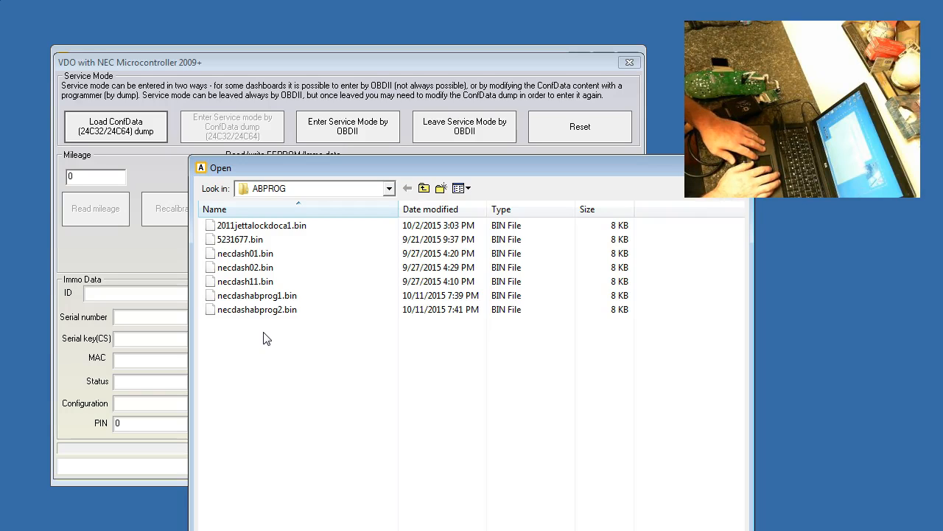
mouse_move(389, 189)
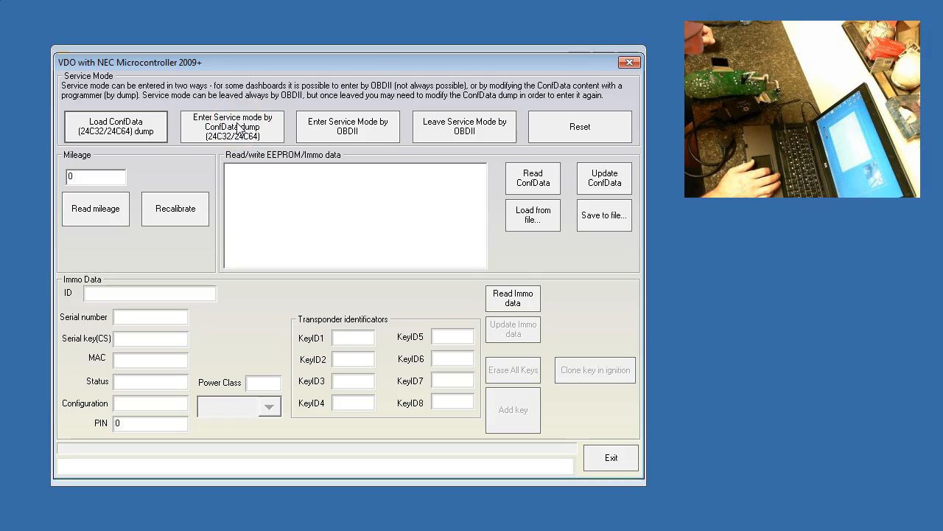
- Start 'Enter Service mode by ConfData dump (24C32/24C64)', bringing up the Save As dialog
left_click(233, 127)
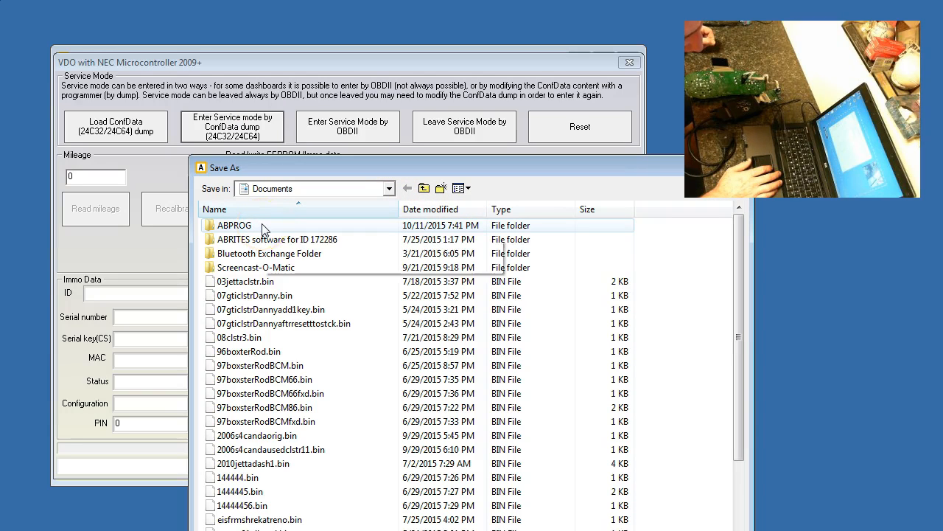
- Save the service-mode ConfData dump in the ABPROG folder as necdash12, based on necdash11
double_click(234, 224)
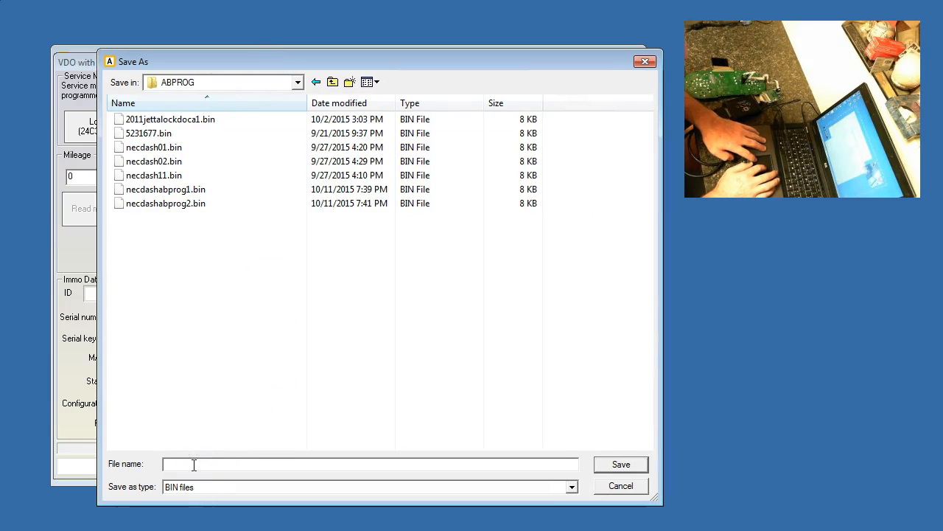
type("n")
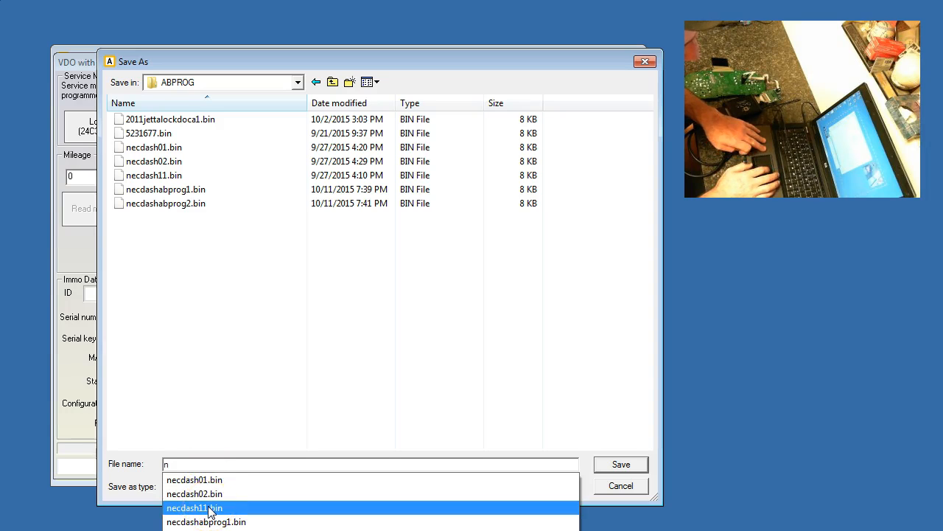
left_click(194, 507)
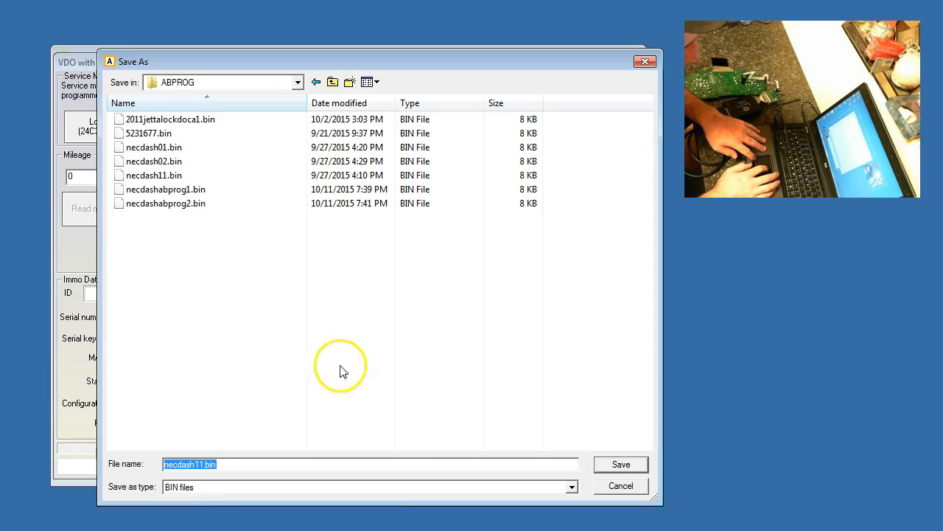
left_click(227, 463)
type("2")
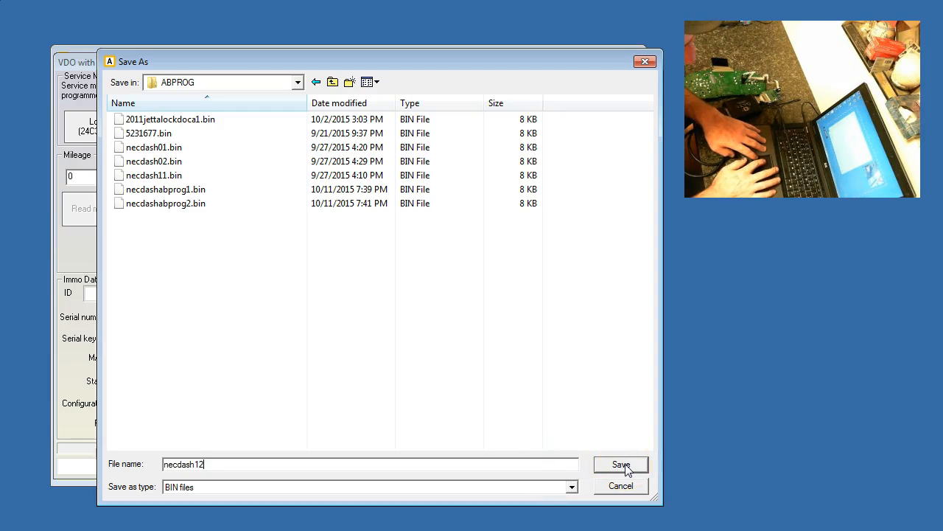
left_click(620, 463)
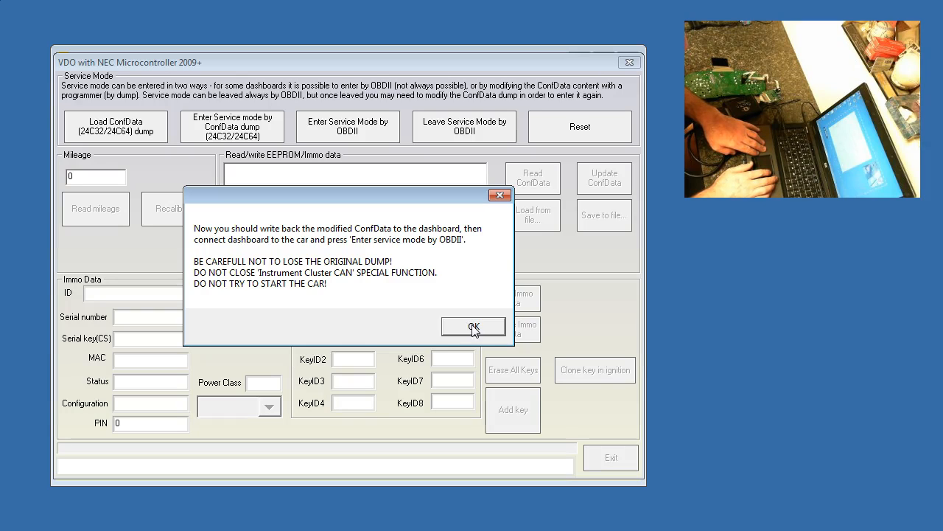
- Acknowledge the write-back message, exit the VDO NEC tool and VW diagnostics back to Quick Start
left_click(473, 327)
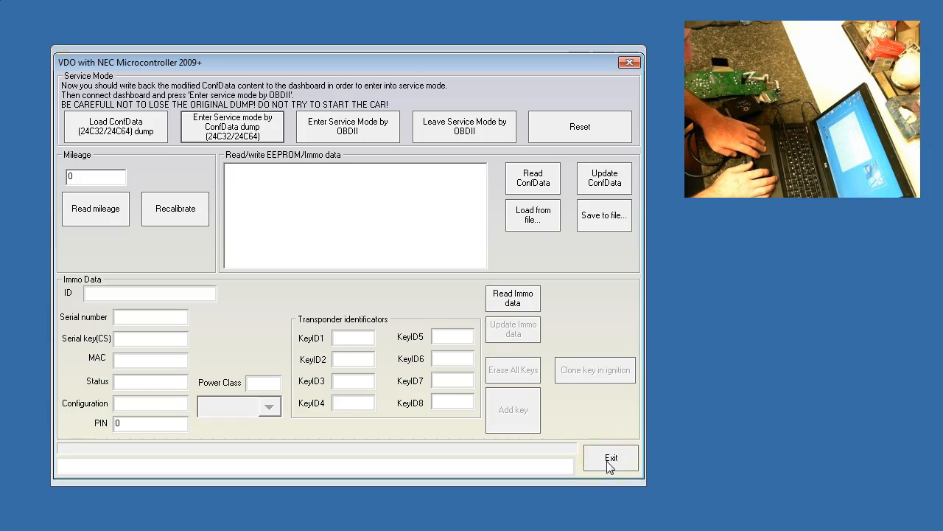
left_click(610, 457)
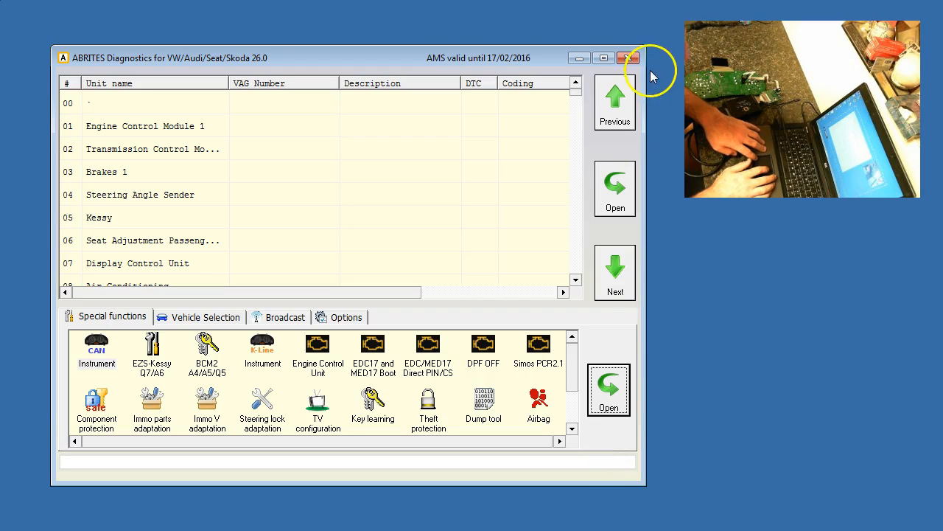
left_click(627, 59)
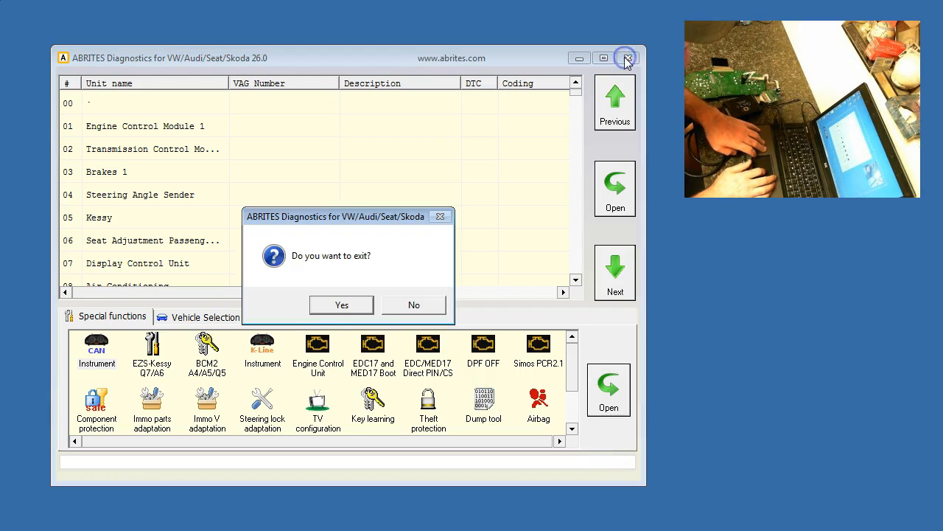
left_click(342, 303)
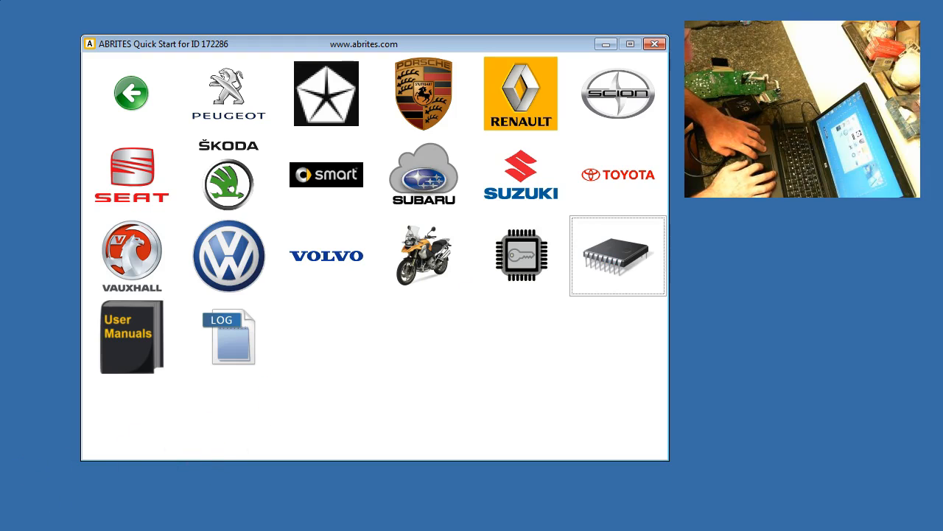
- Relaunch the EEPROM programmer and set the I2C EEPROM chip type to 24C64
left_click(618, 256)
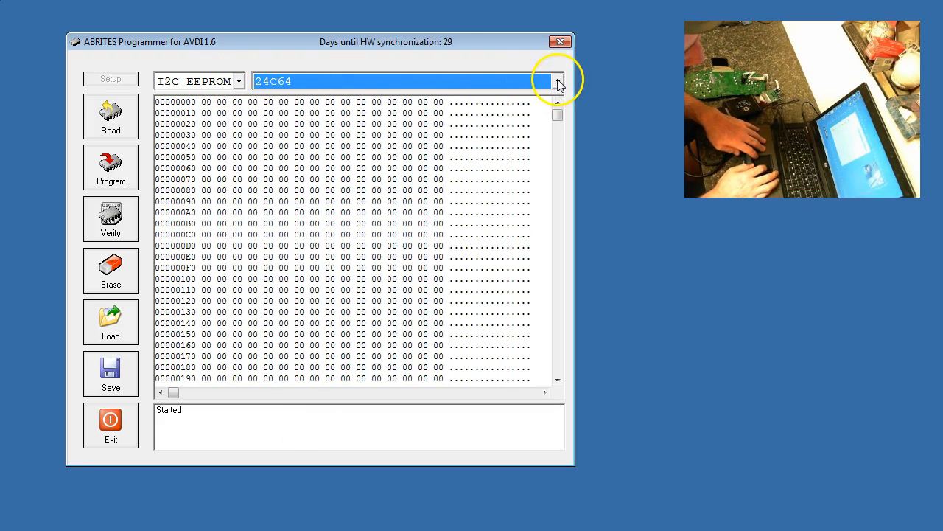
left_click(557, 82)
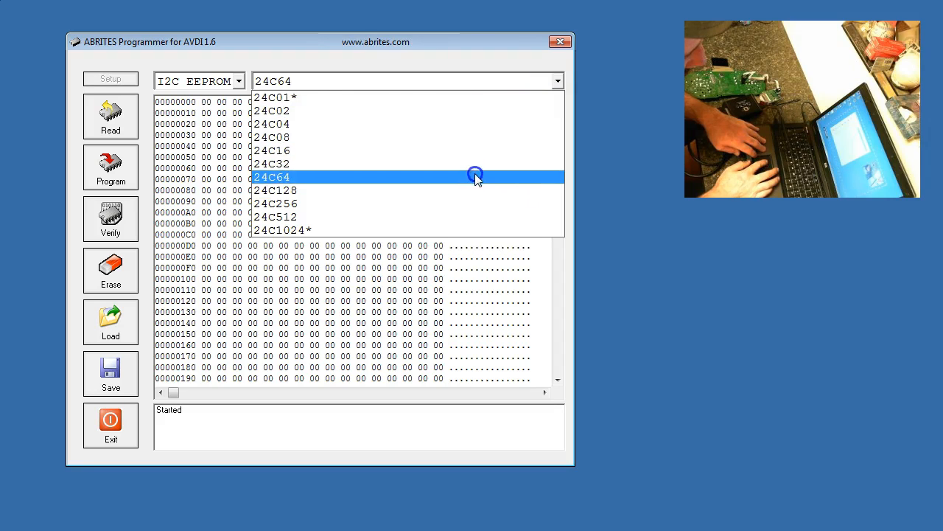
left_click(271, 177)
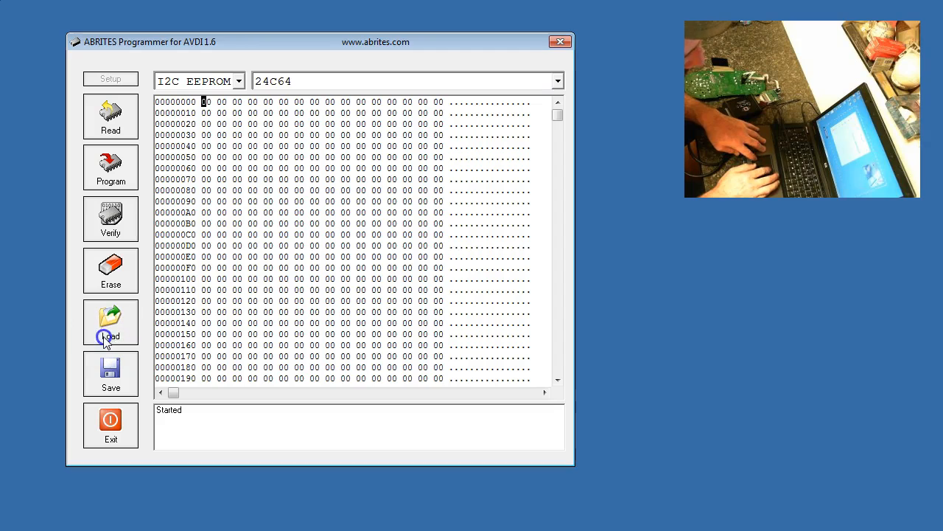
left_click(111, 324)
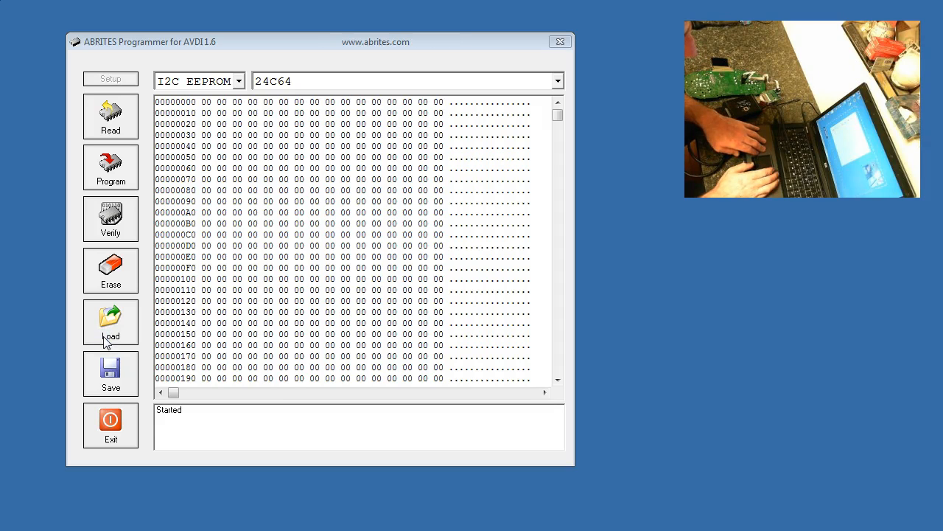
- Browse to the ABPROG folder and load necdash12.bin into the programmer's buffer
left_click(110, 321)
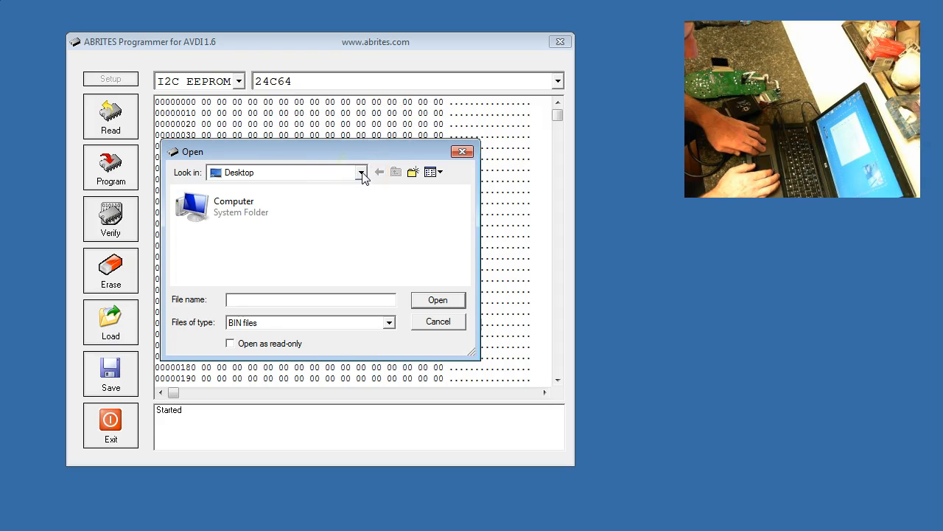
left_click(361, 171)
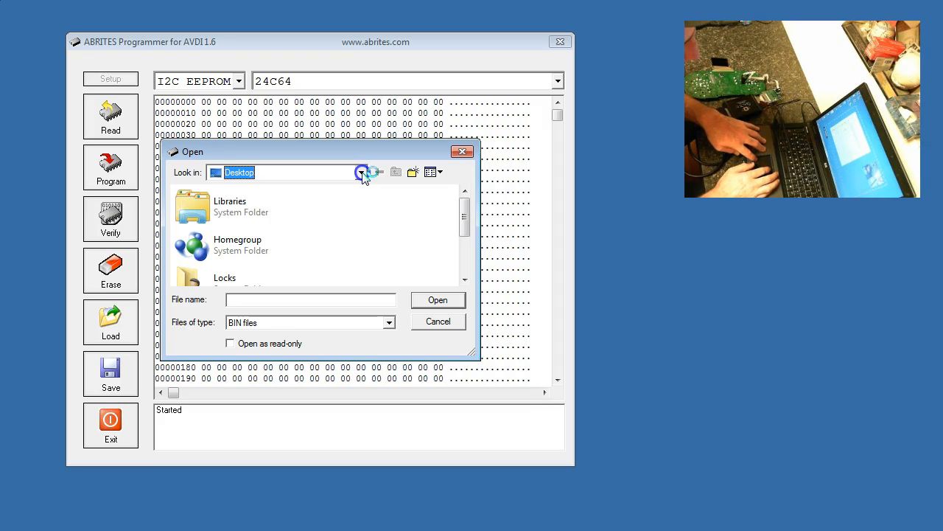
left_click(360, 172)
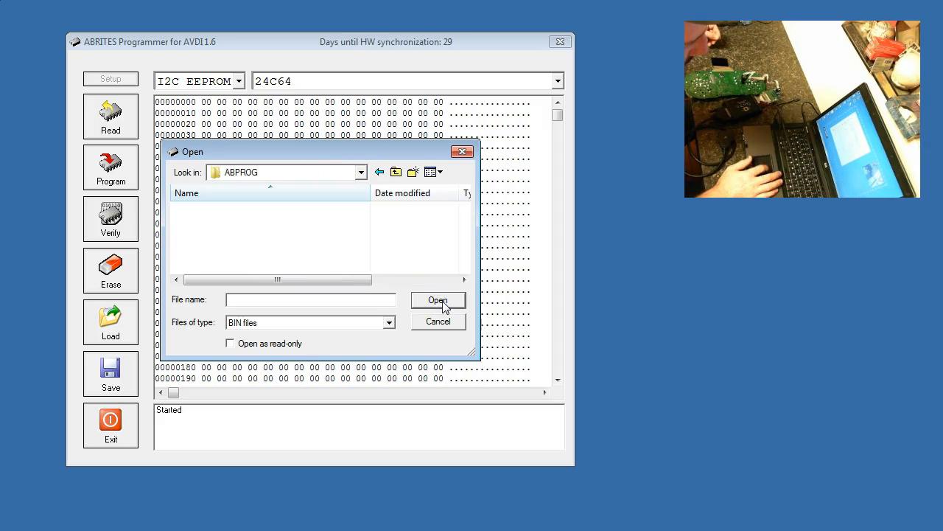
mouse_move(469, 273)
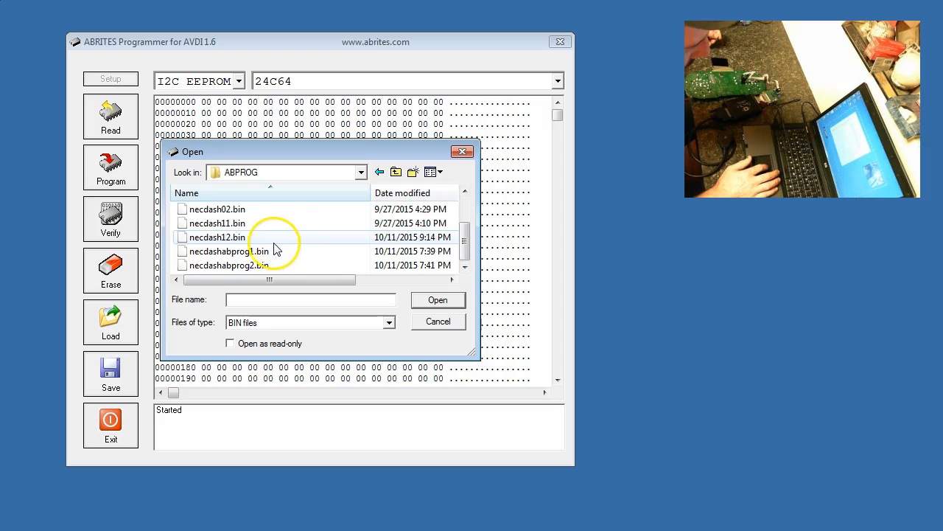
left_click(218, 236)
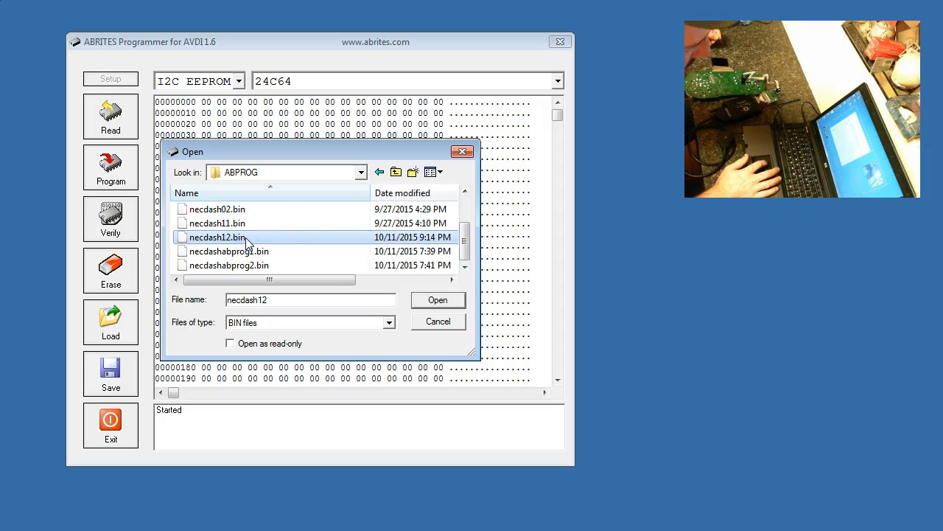
left_click(438, 299)
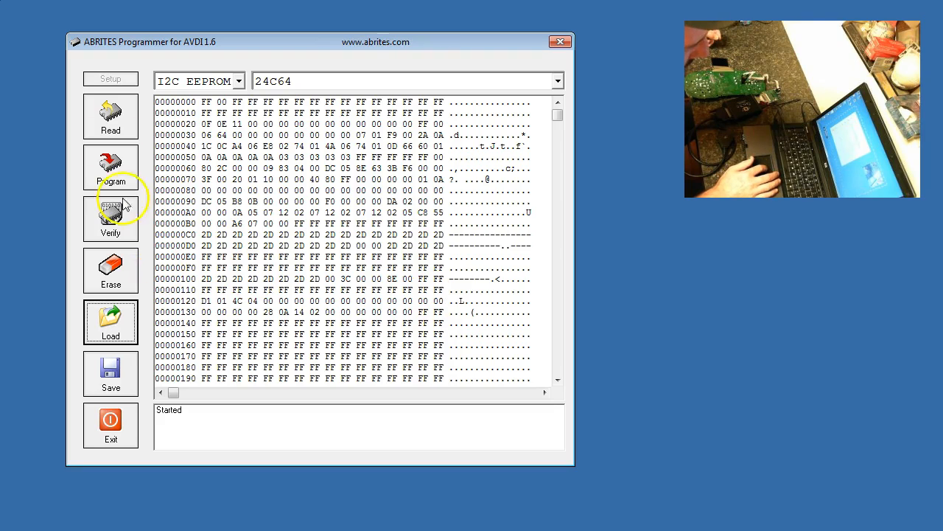
mouse_move(111, 174)
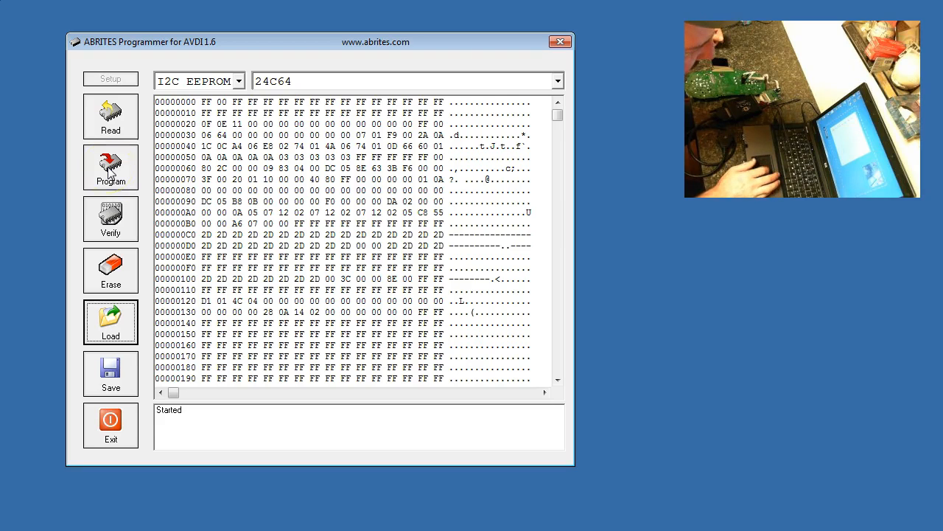
- Program the buffer onto the 24C64 EEPROM, confirming the start and acknowledging the successful write
left_click(111, 168)
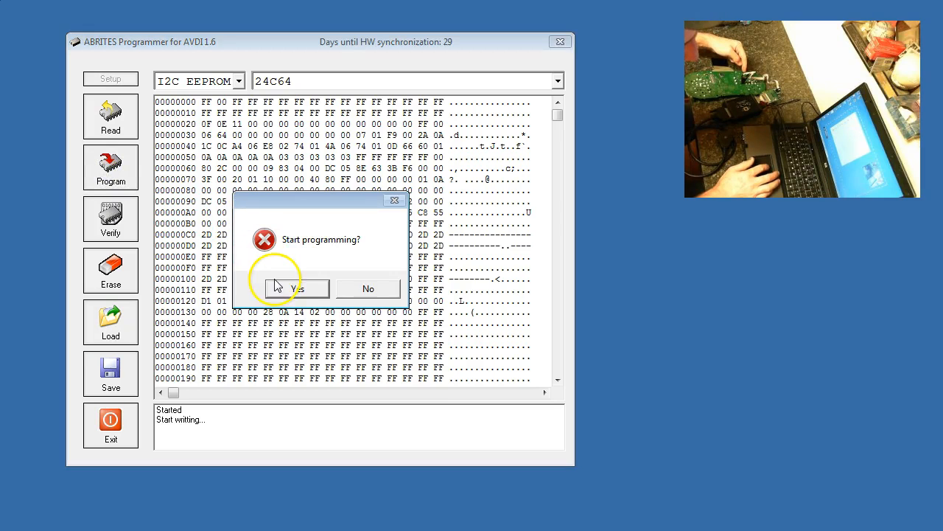
left_click(294, 288)
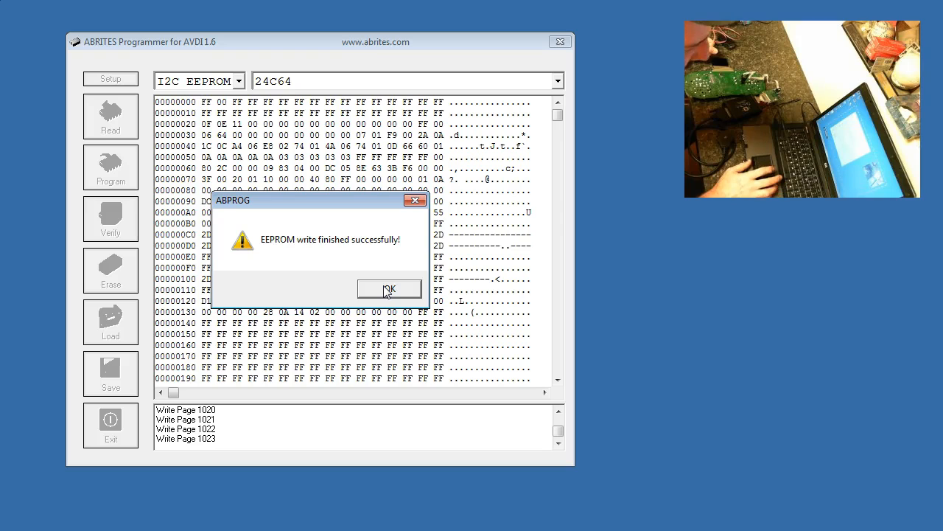
left_click(389, 287)
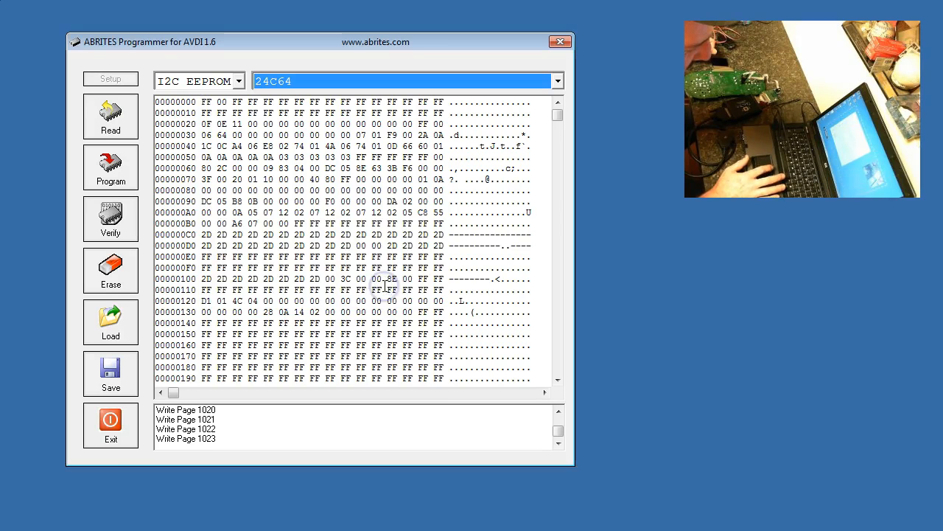